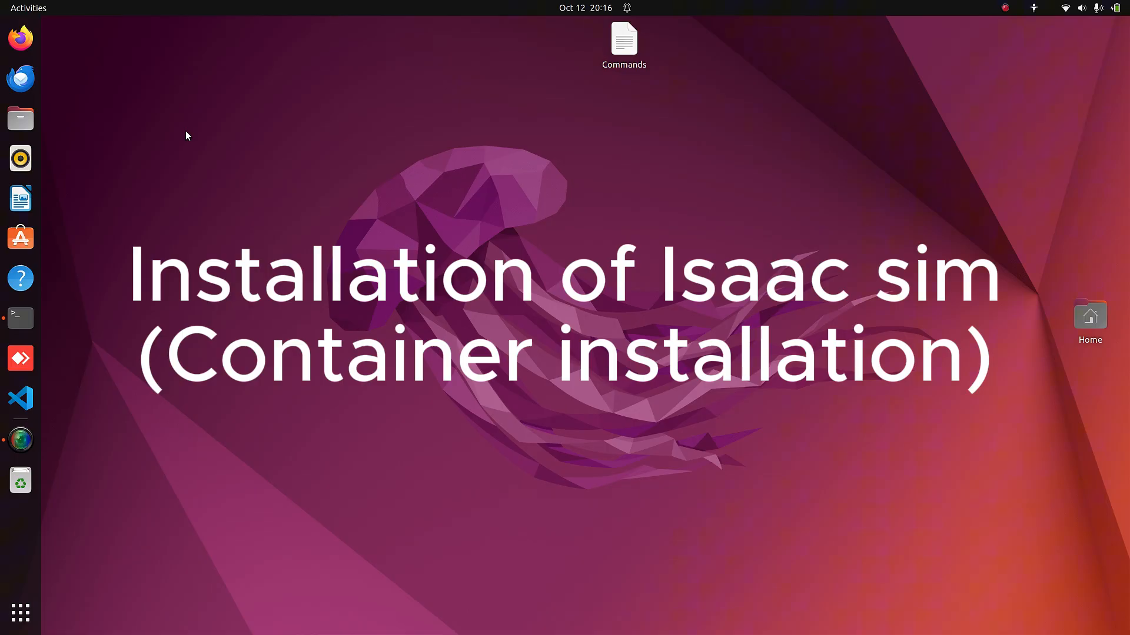
# Open Firefox from the Ubuntu dock and start searching for 'install isaac'.
pyautogui.click(21, 38)
pyautogui.write('install isaac')
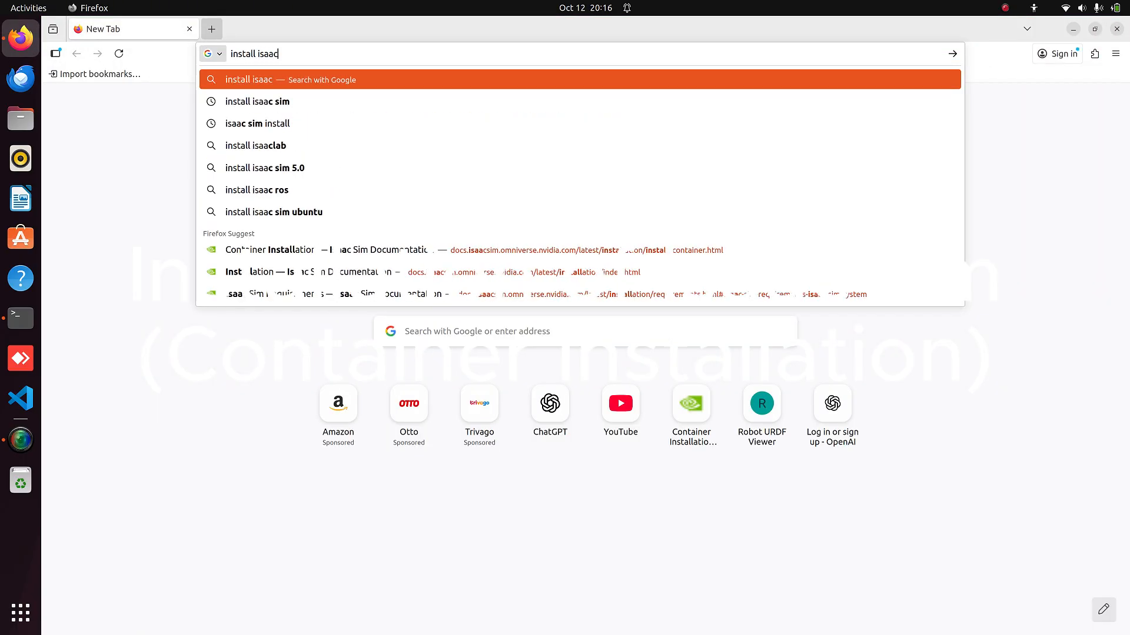
# Search 'install isaac sim' and open the 'Installation - Isaac Sim Documentation' result.
pyautogui.click(257, 101)
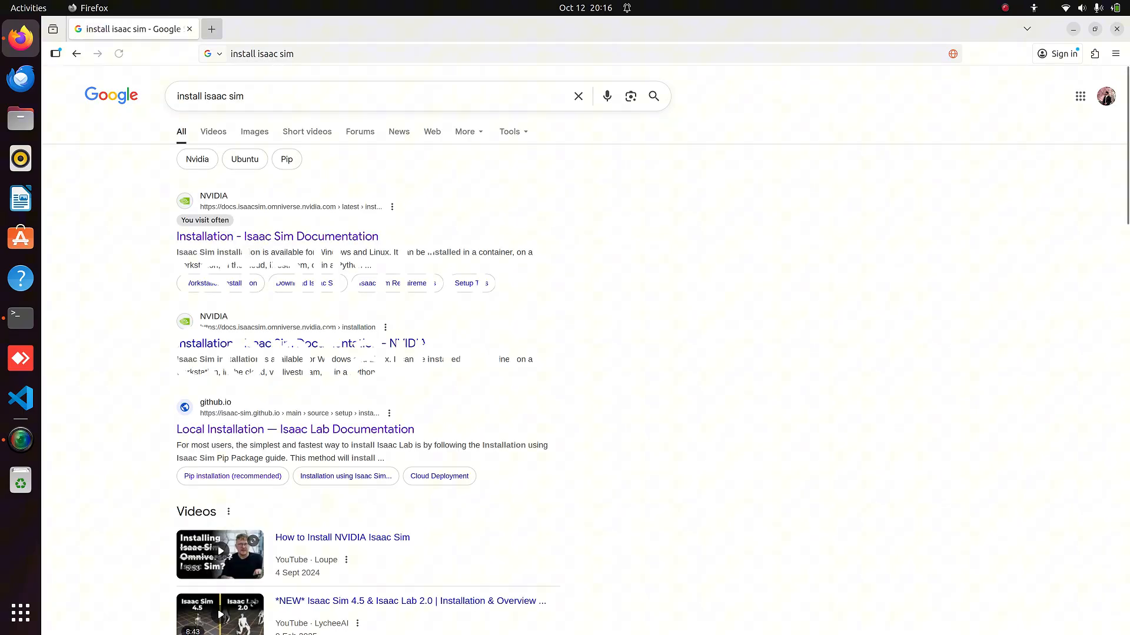
pyautogui.click(277, 237)
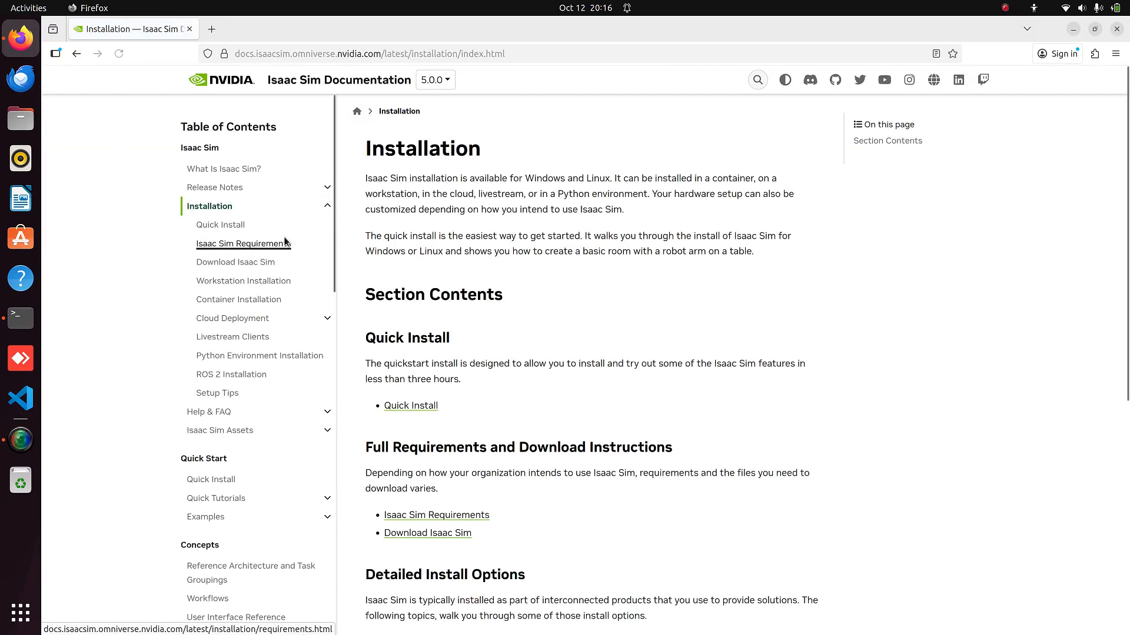
pyautogui.moveTo(229, 315)
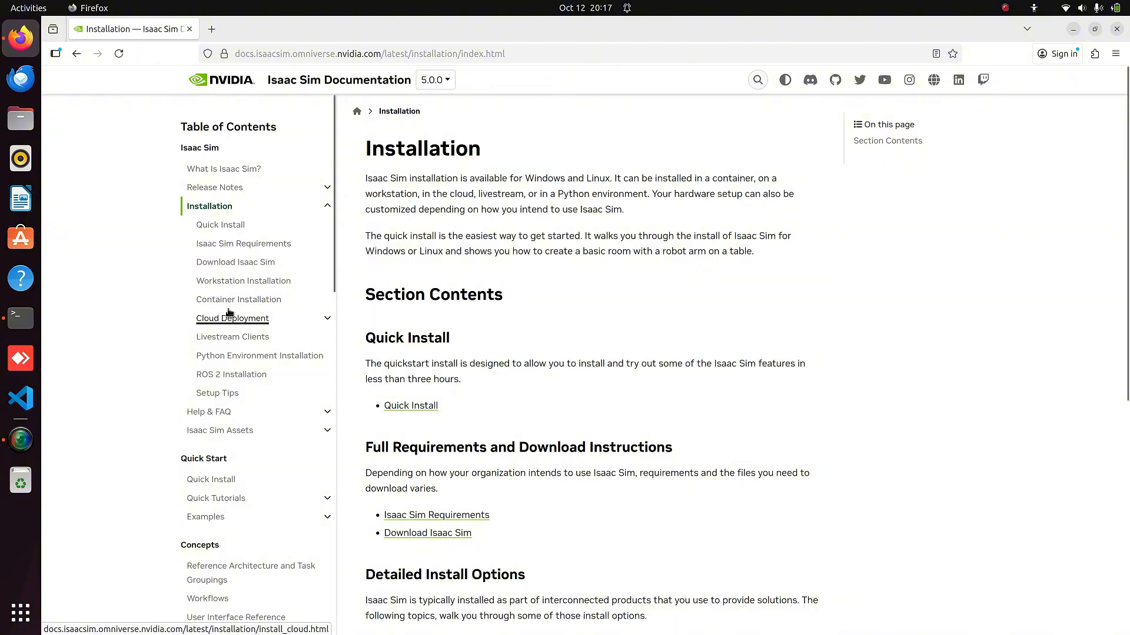
# Open the Container Installation guide and review the System Requirements page.
pyautogui.click(238, 299)
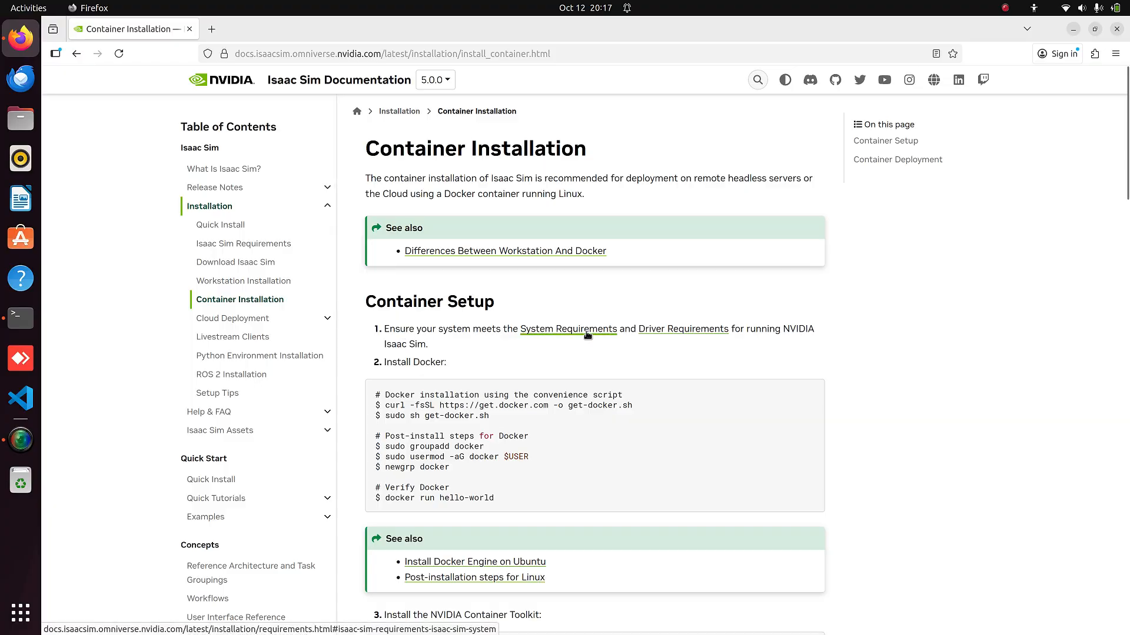
pyautogui.click(568, 329)
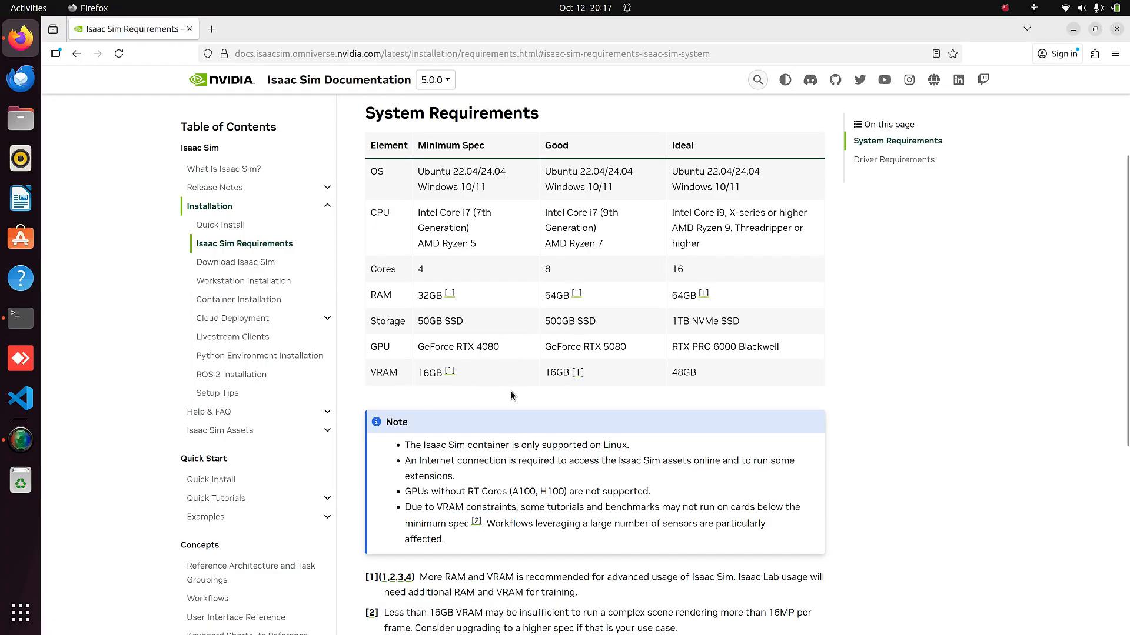
pyautogui.moveTo(247, 302)
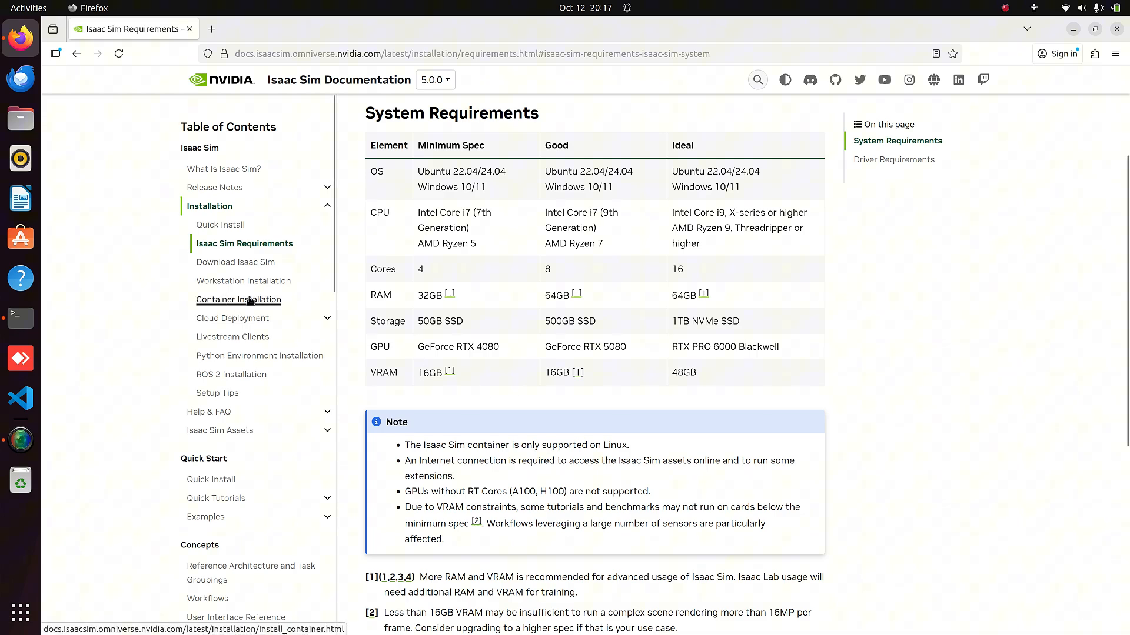
pyautogui.click(239, 299)
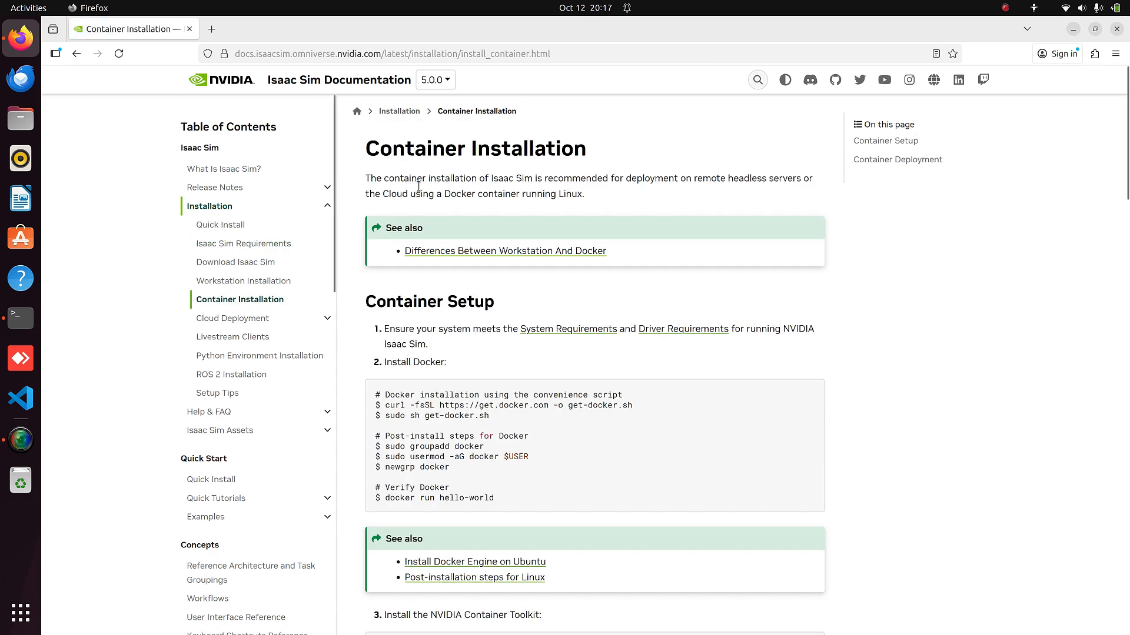
# Switch the documentation version to 4.5.0, then back to 5.0.0.
pyautogui.click(434, 79)
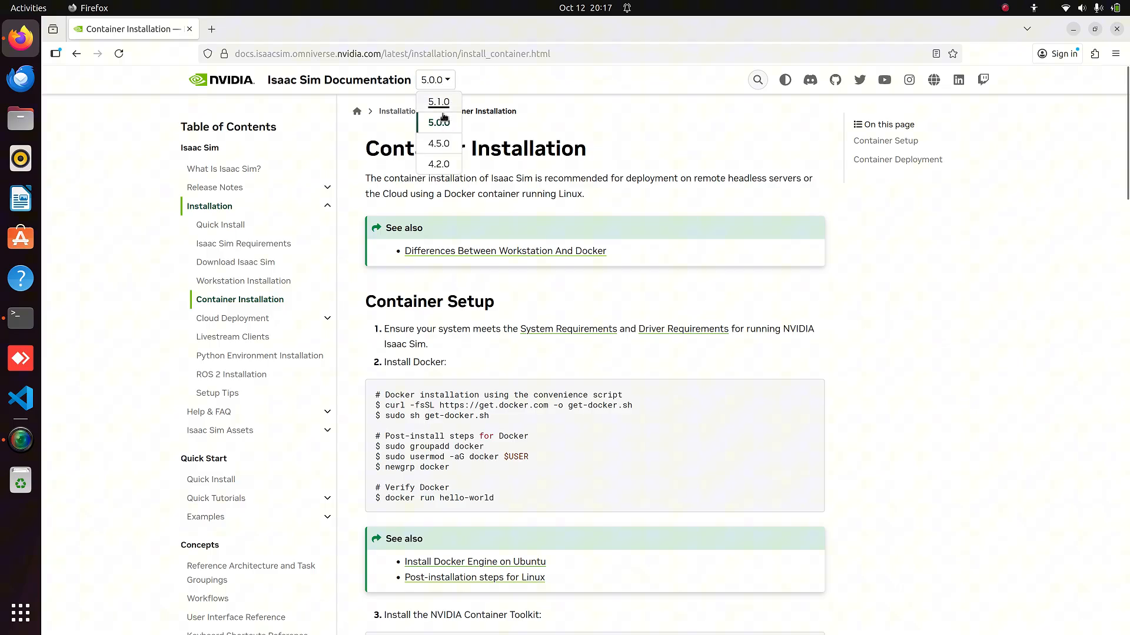
pyautogui.moveTo(439, 143)
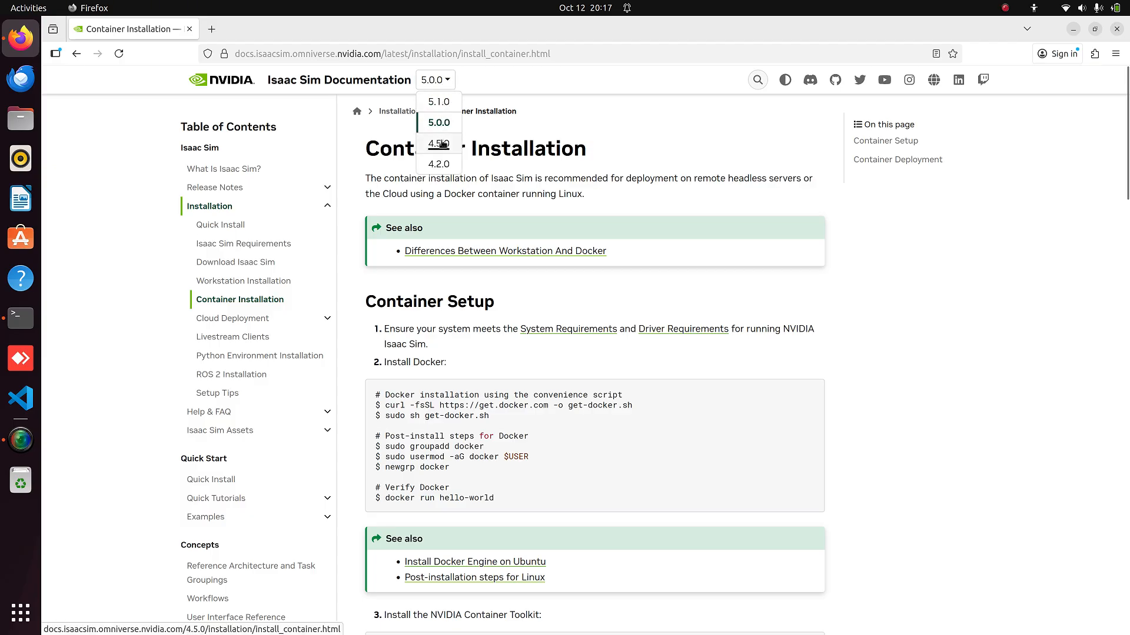
pyautogui.click(437, 144)
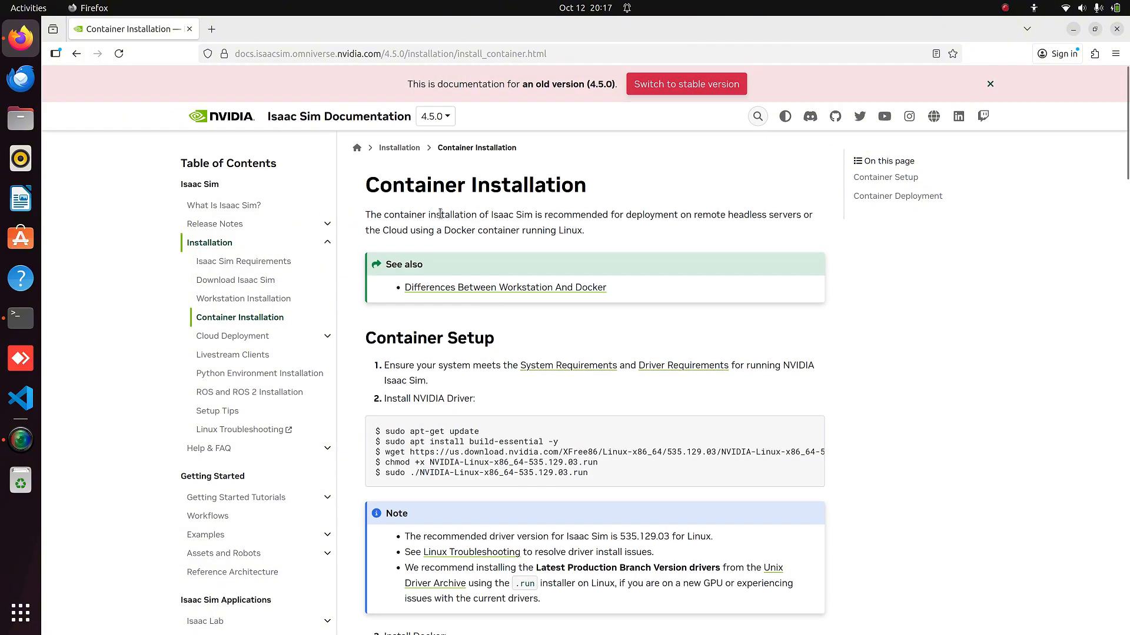
pyautogui.click(435, 116)
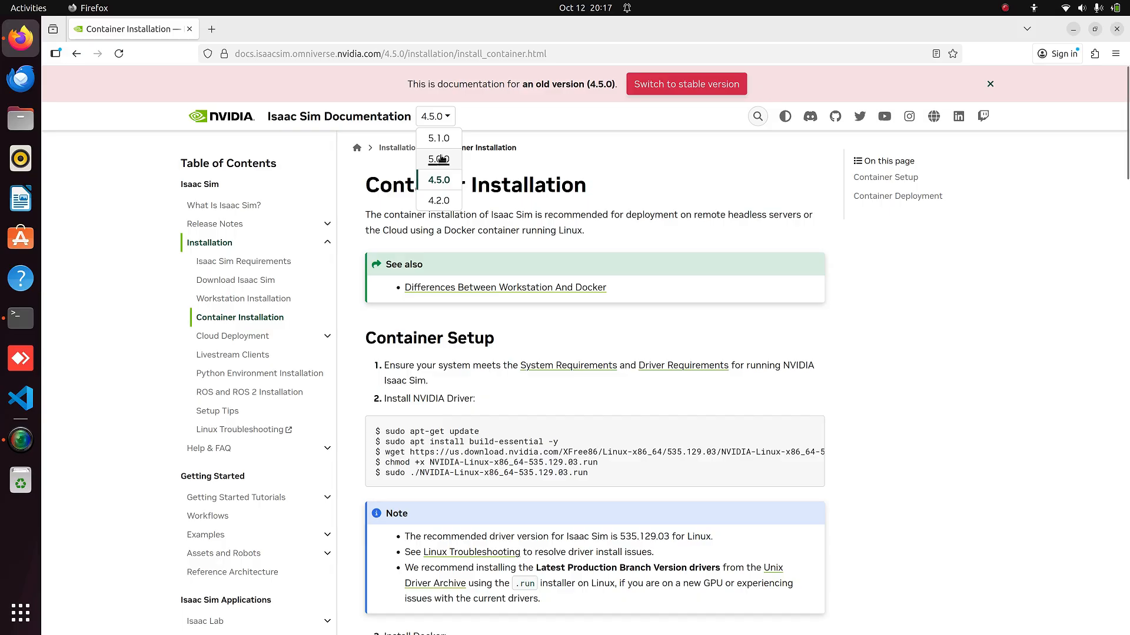
pyautogui.click(438, 159)
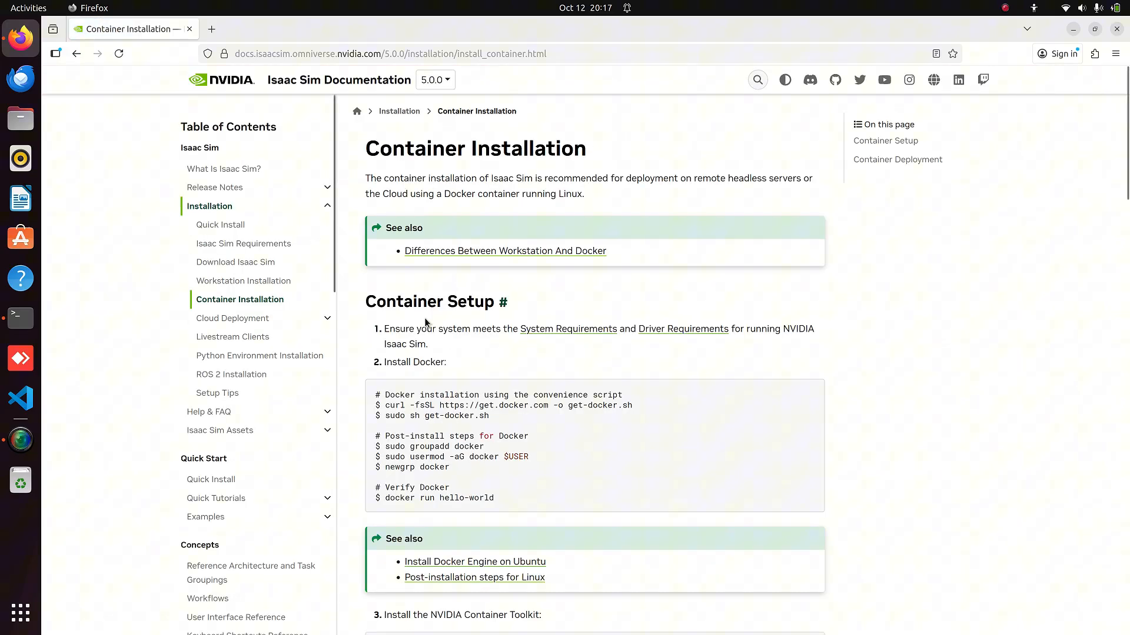
# Paste the Docker install and post-install commands from the docs into Terminal.
pyautogui.doubleClick(415, 361)
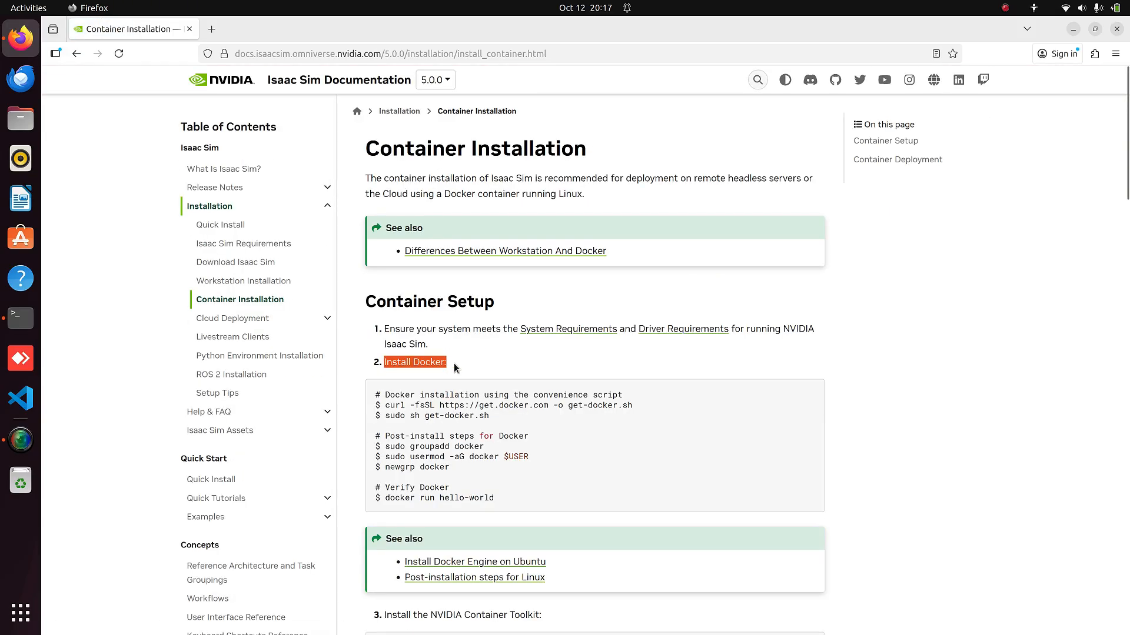
pyautogui.click(20, 318)
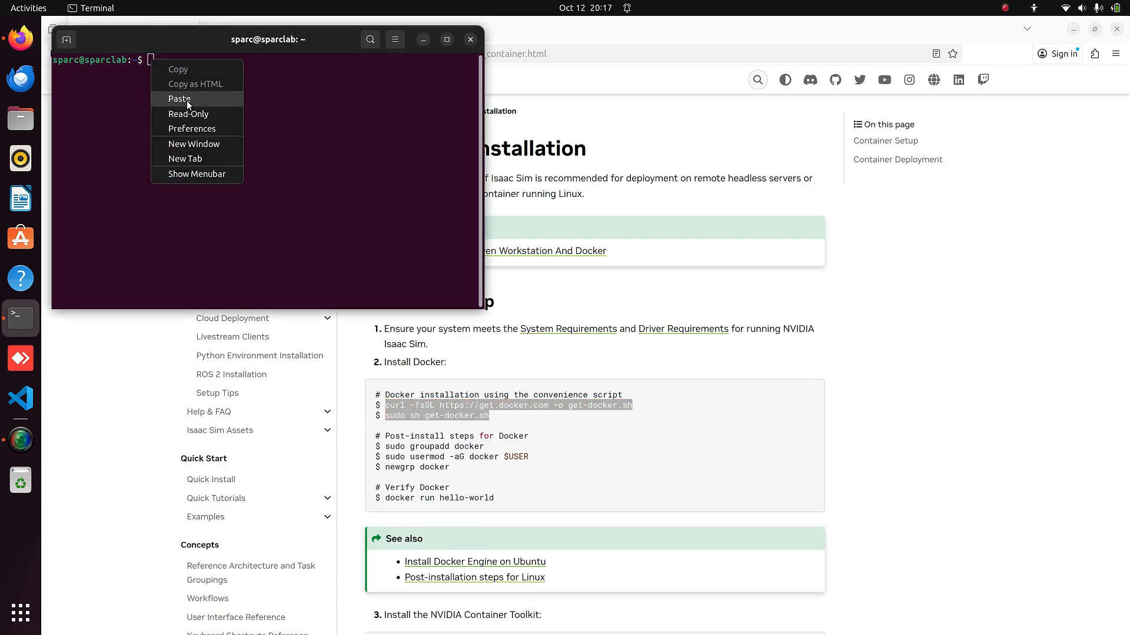
pyautogui.click(180, 98)
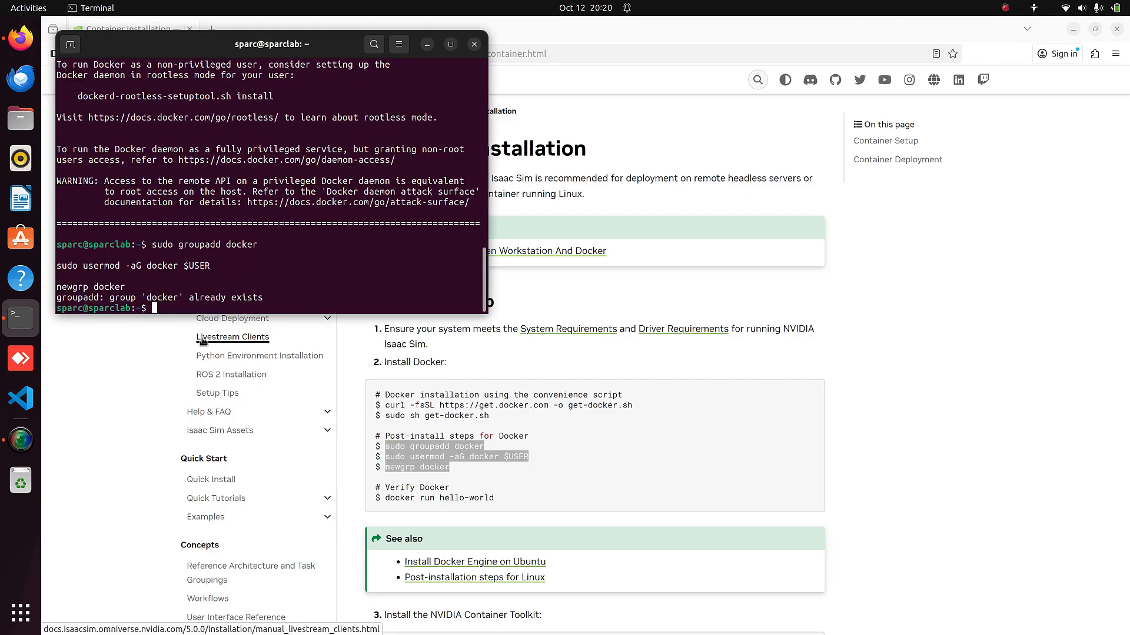
# Run docker run hello-world and confirm the 'Hello from Docker' message.
pyautogui.doubleClick(426, 497)
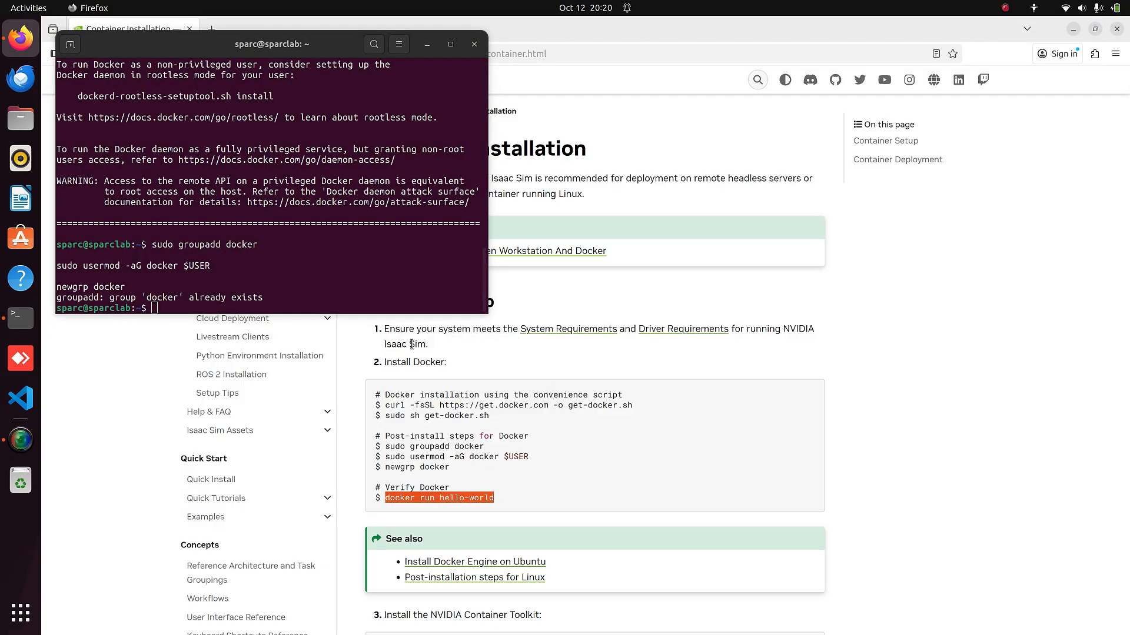
pyautogui.rightClick(175, 307)
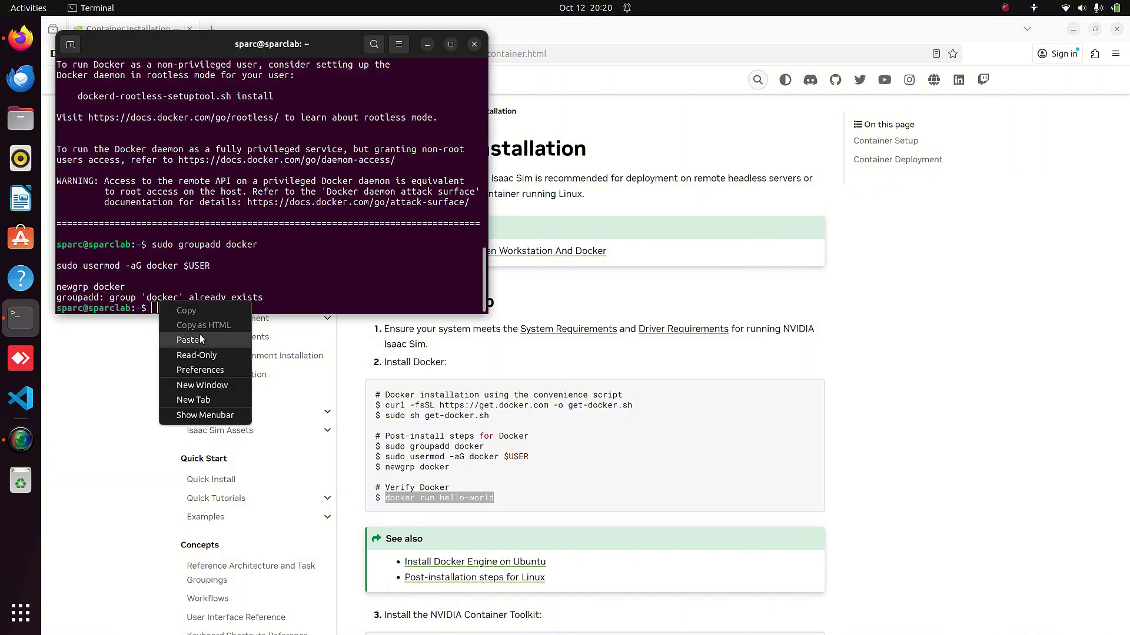
pyautogui.click(189, 340)
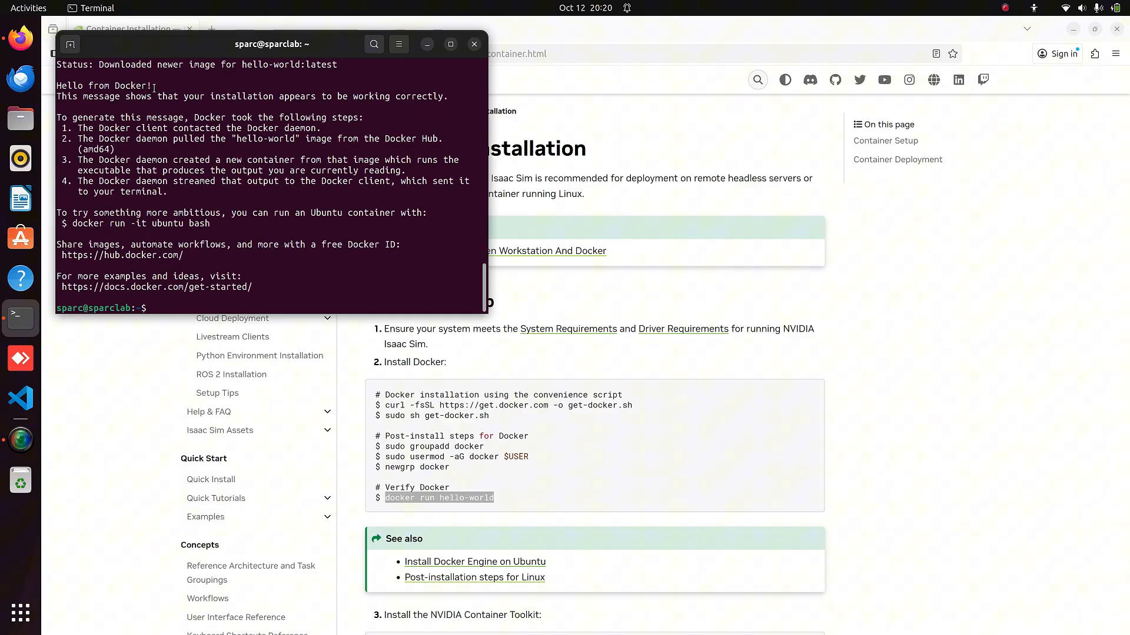
pyautogui.doubleClick(100, 86)
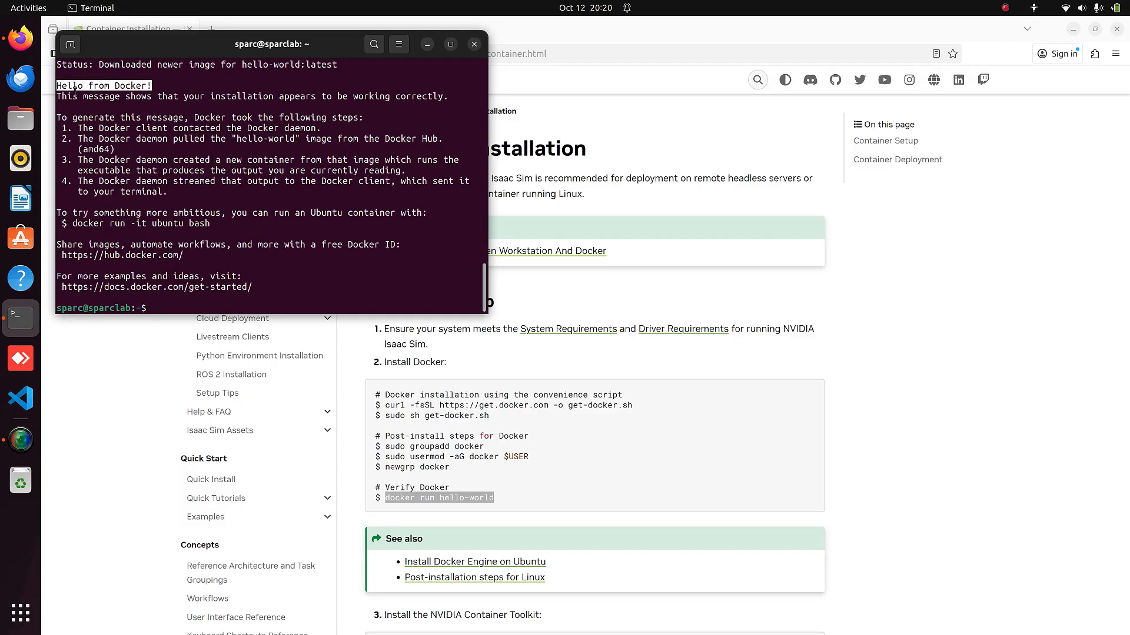
# Install NVIDIA Container Toolkit, configure the runtime, and test nvidia-smi in a container.
pyautogui.scroll(-3)
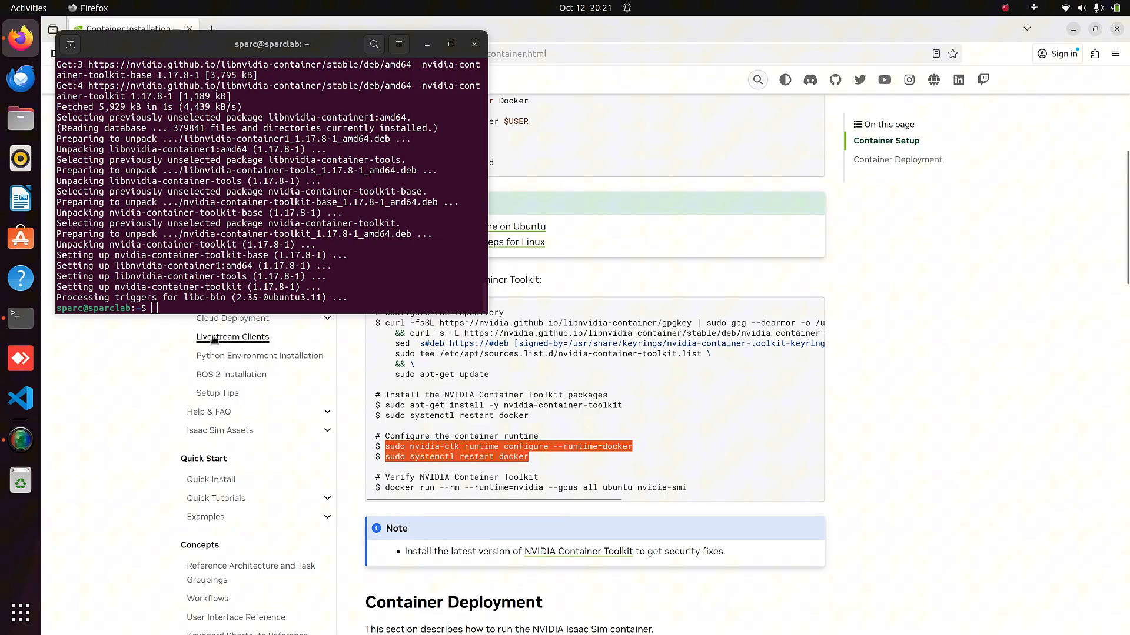
pyautogui.rightClick(164, 309)
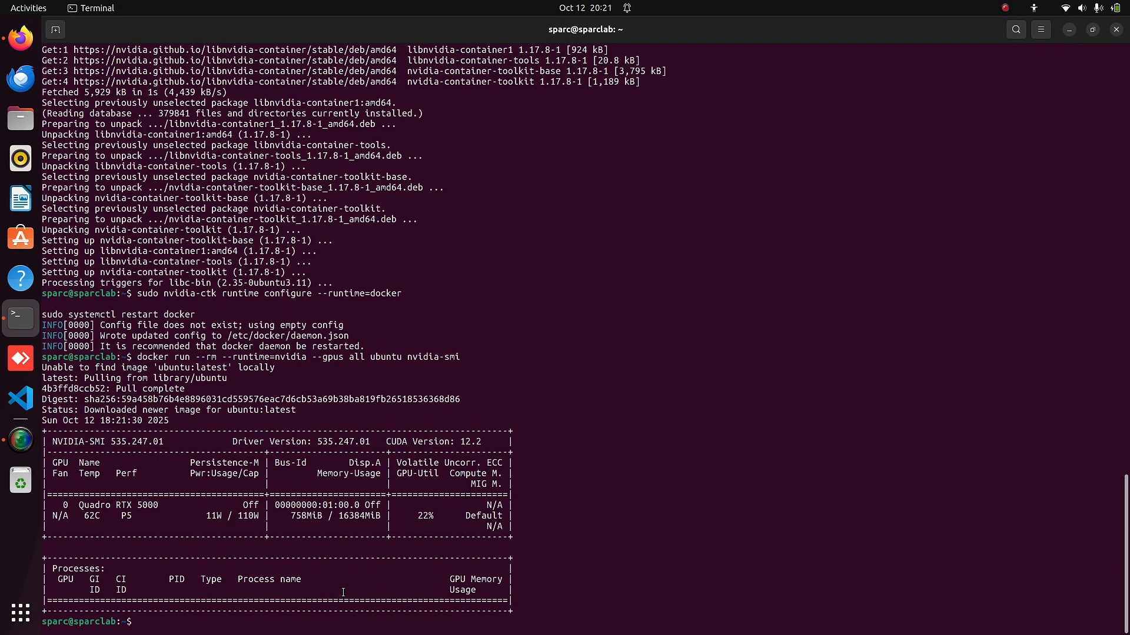
pyautogui.moveTo(735, 260)
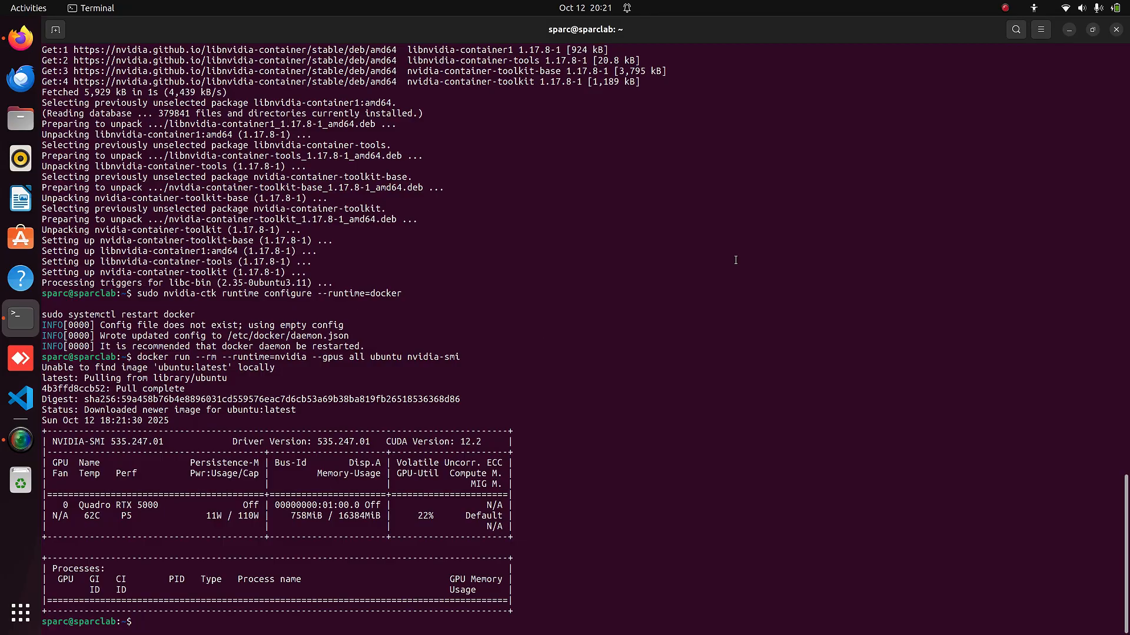
# Scroll the Isaac Sim docs to the Container Deployment steps and select its heading.
pyautogui.click(20, 37)
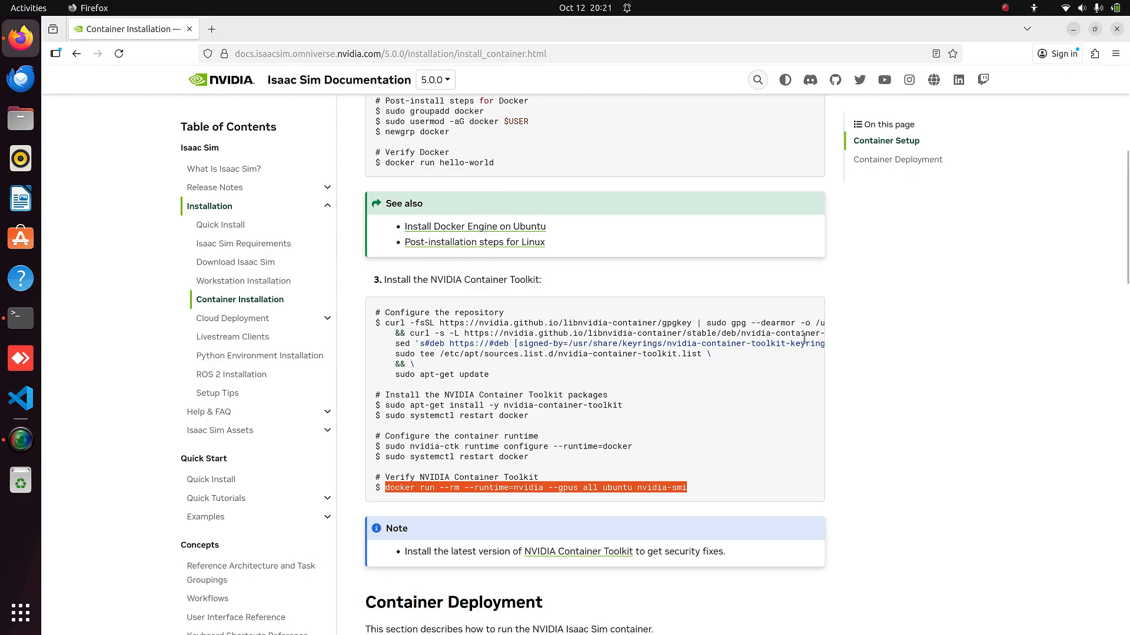
pyautogui.scroll(-3)
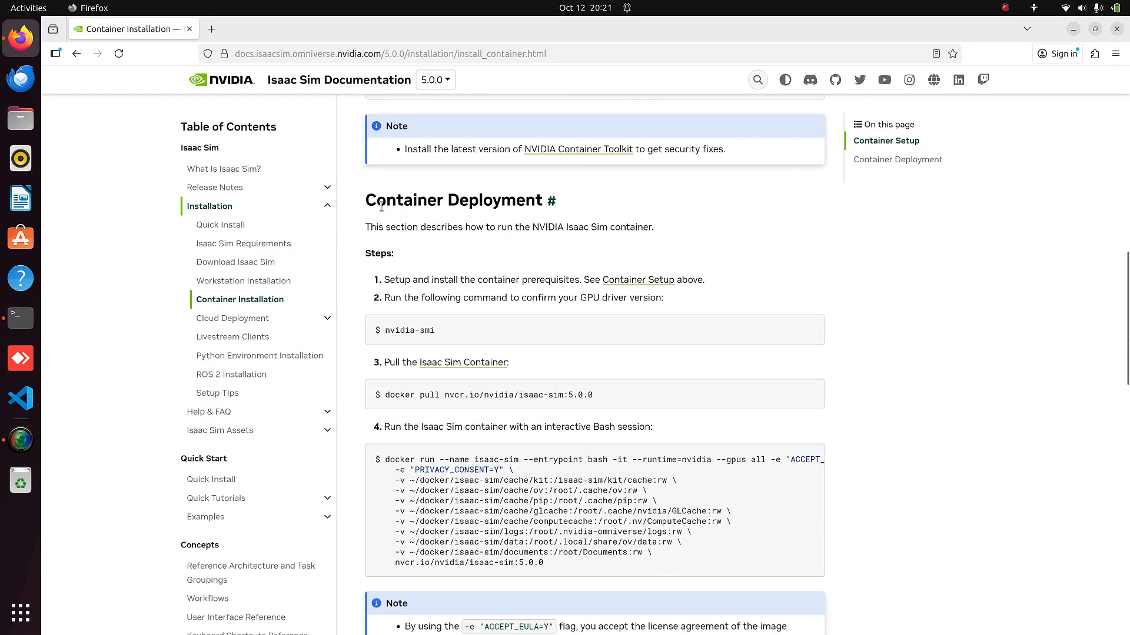
pyautogui.doubleClick(445, 200)
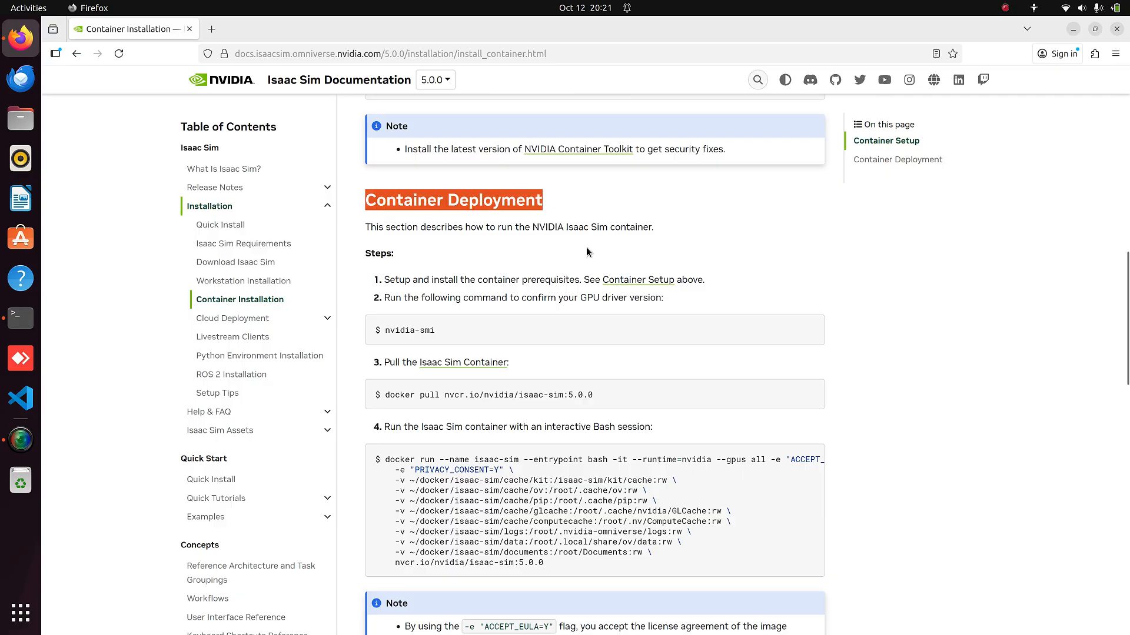
pyautogui.scroll(-3)
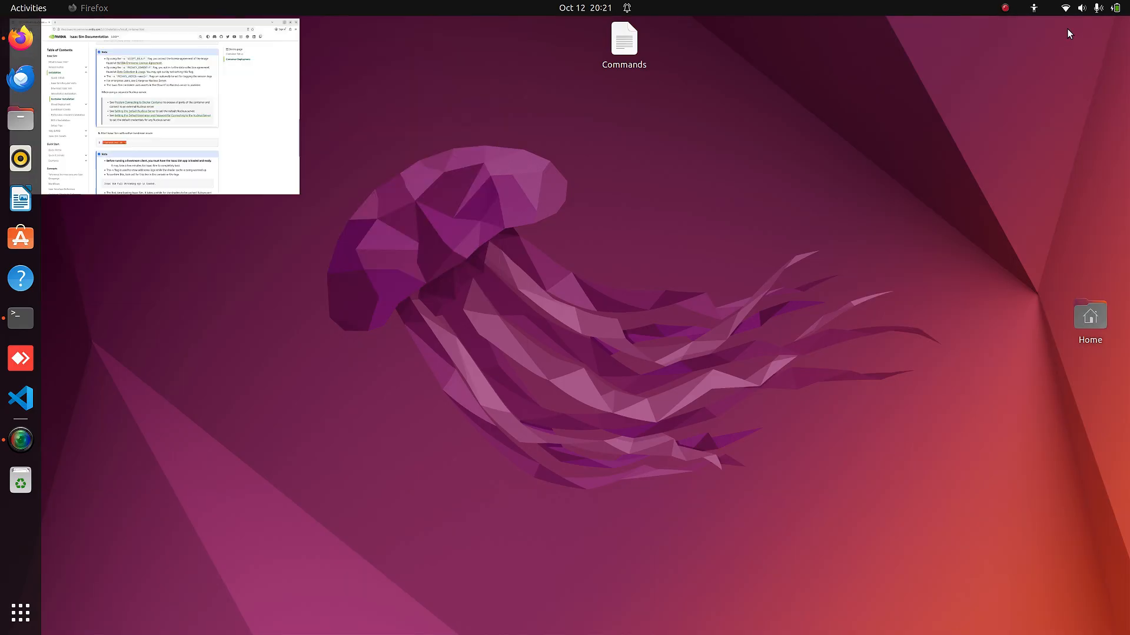
# Open the Commands notes beside Terminal and run 'xhost +local:docker'.
pyautogui.doubleClick(624, 38)
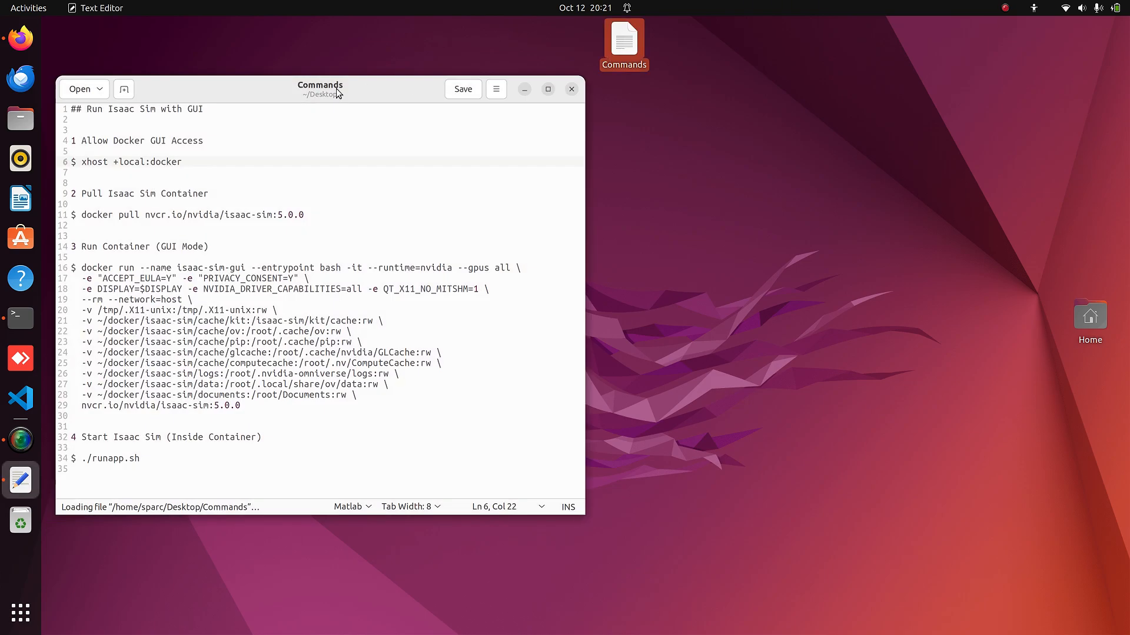
pyautogui.moveTo(320, 90); pyautogui.dragTo(555, 126)
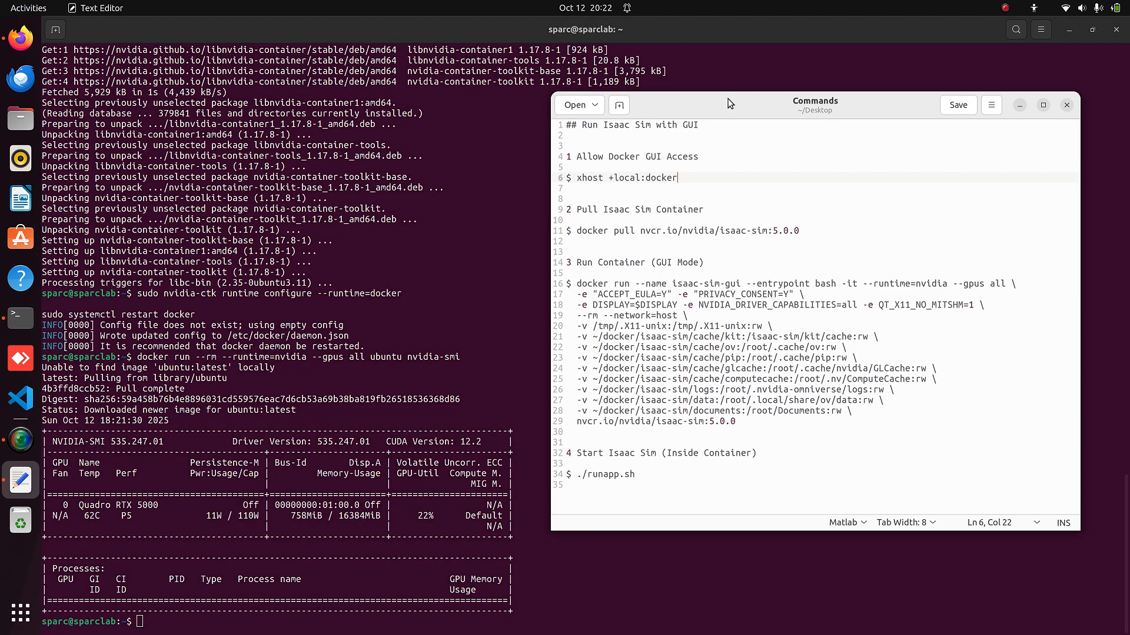
pyautogui.moveTo(789, 224)
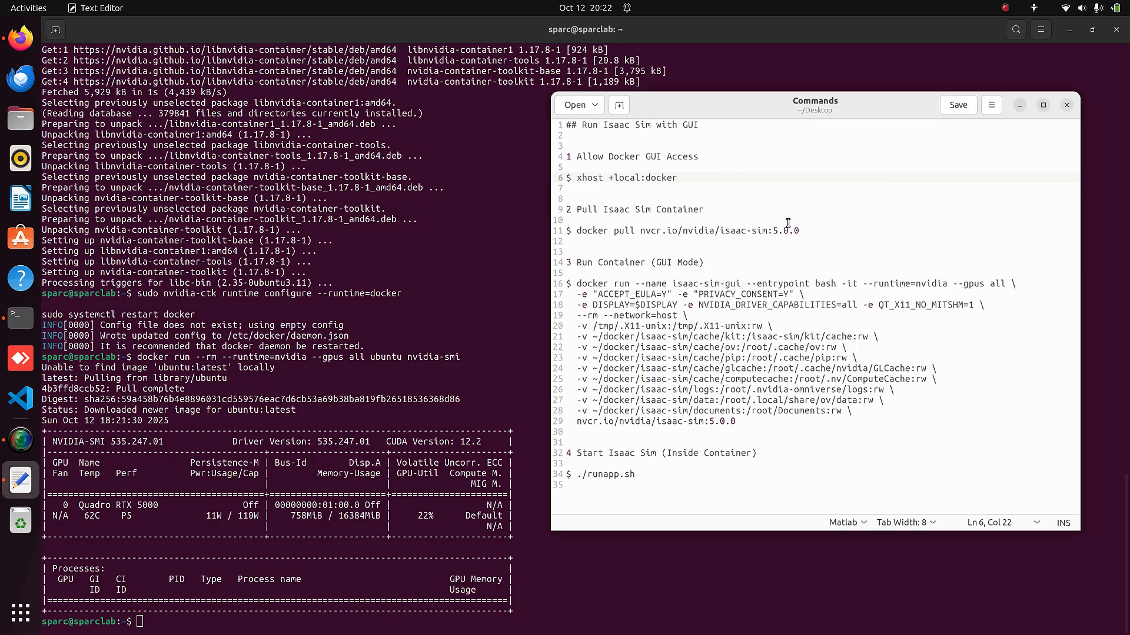
pyautogui.click(678, 178)
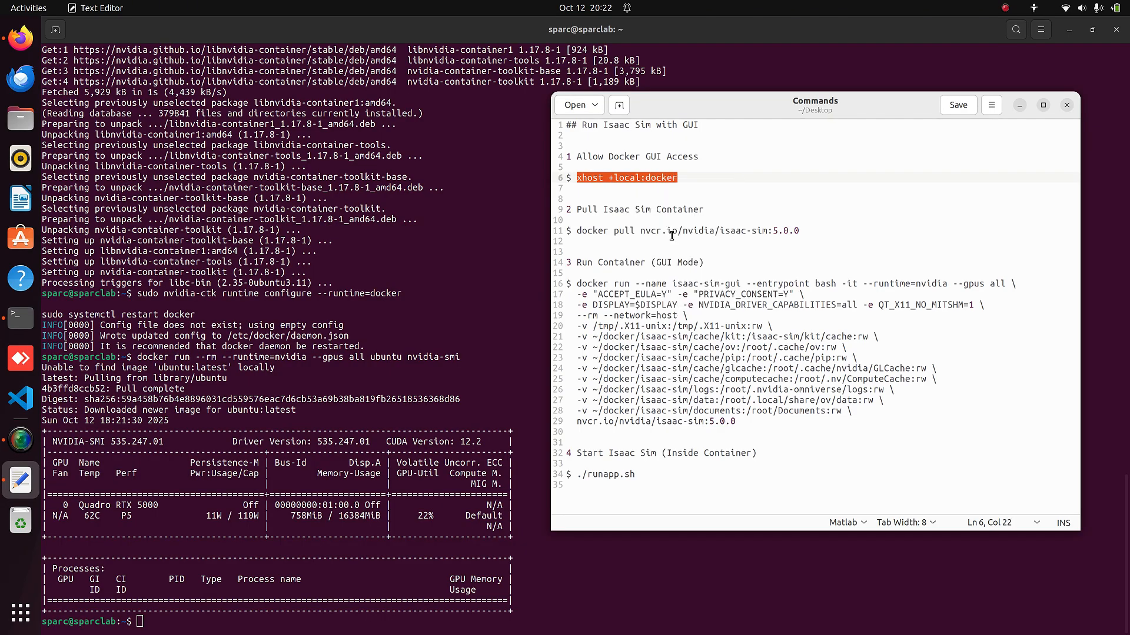
pyautogui.rightClick(145, 622)
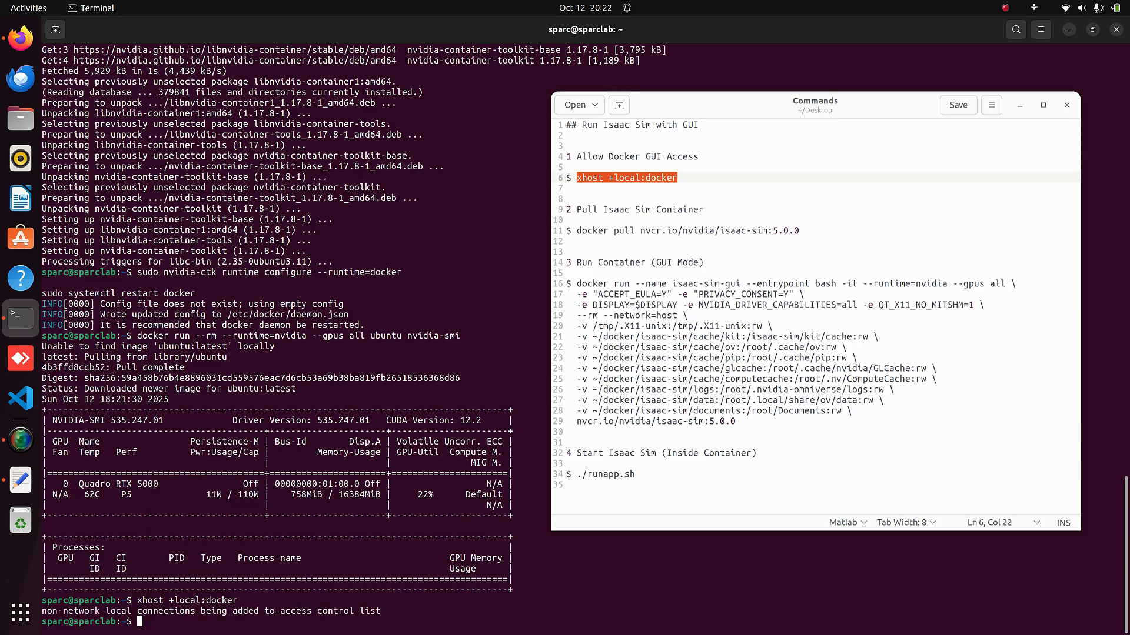
pyautogui.moveTo(576, 228)
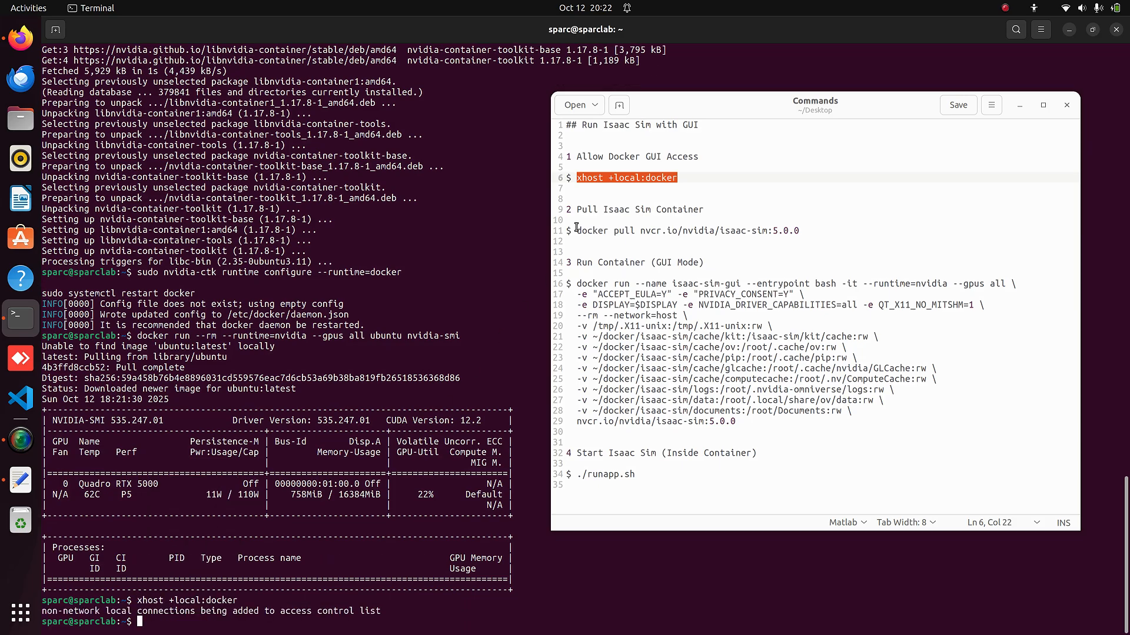
# Run 'docker pull nvcr.io/nvidia/isaac-sim:5.0.0' and select the docker run block in the notes.
pyautogui.rightClick(708, 231)
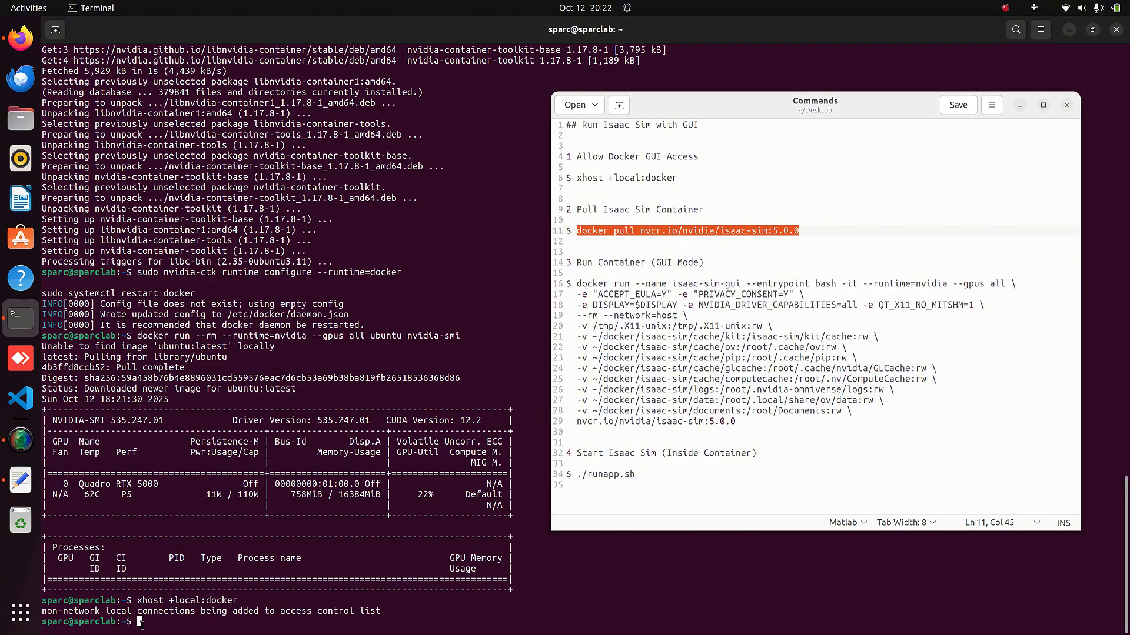
pyautogui.write('docker pull nvcr.io/nvidia/isaac-sim:5.0.0')
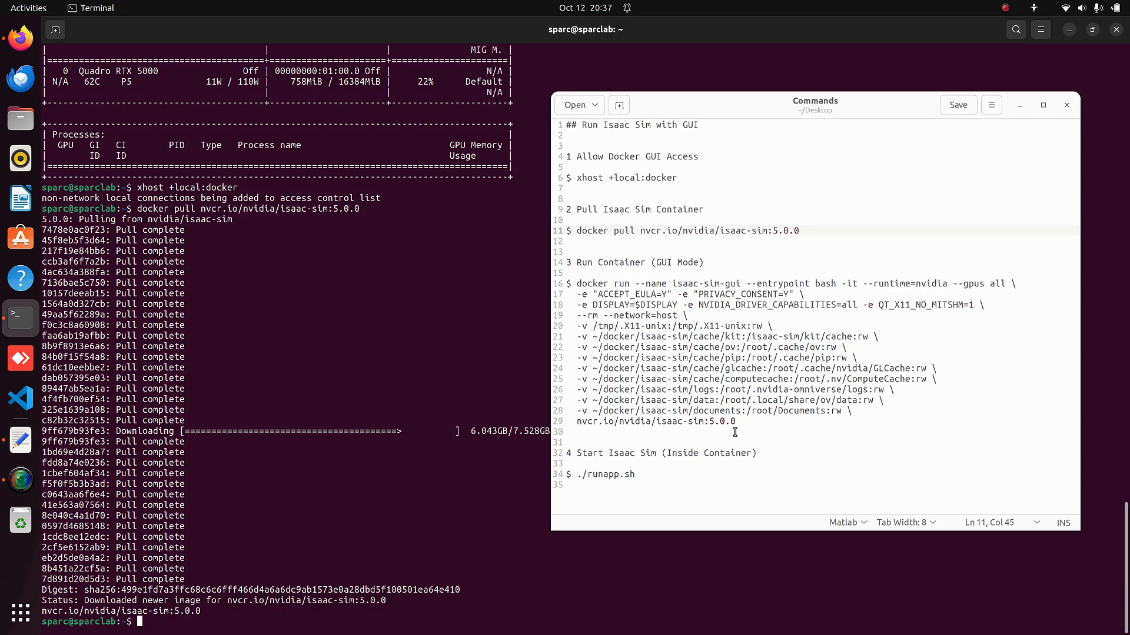
pyautogui.moveTo(577, 283); pyautogui.dragTo(735, 421)
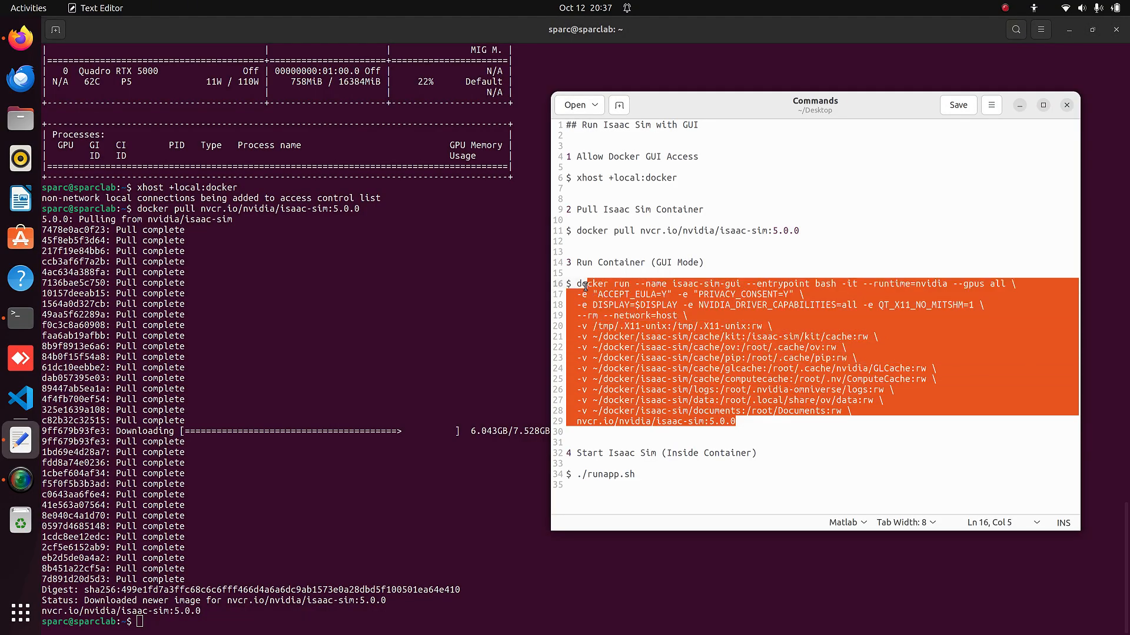
# Start the Isaac Sim container with the docker run block, then launch ./runapp.sh inside it.
pyautogui.rightClick(587, 286)
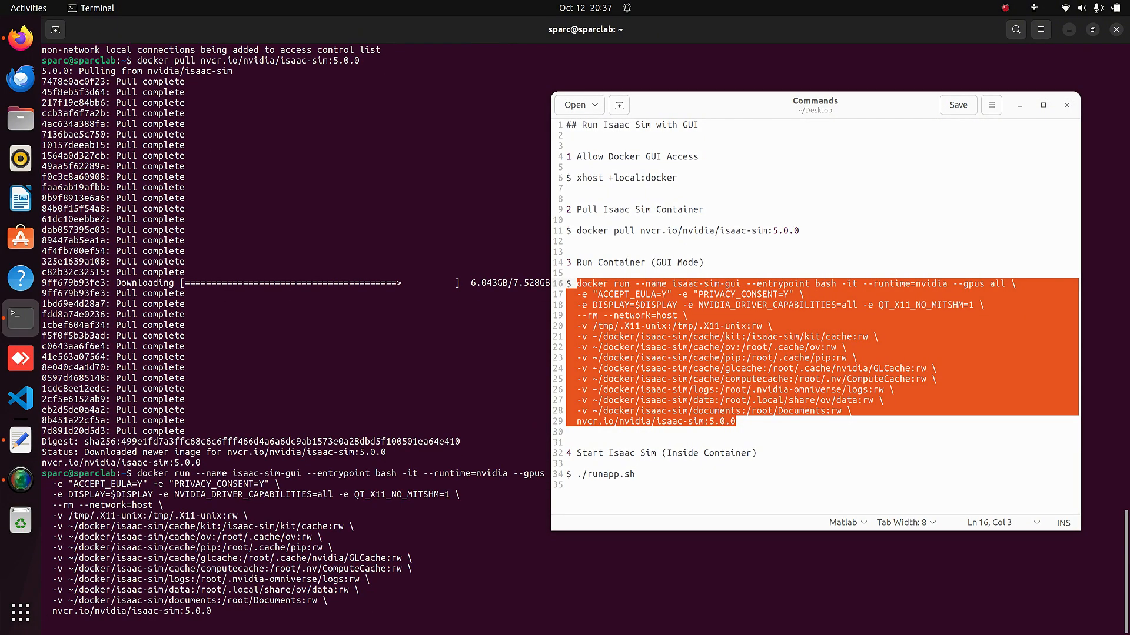
pyautogui.press('Return')
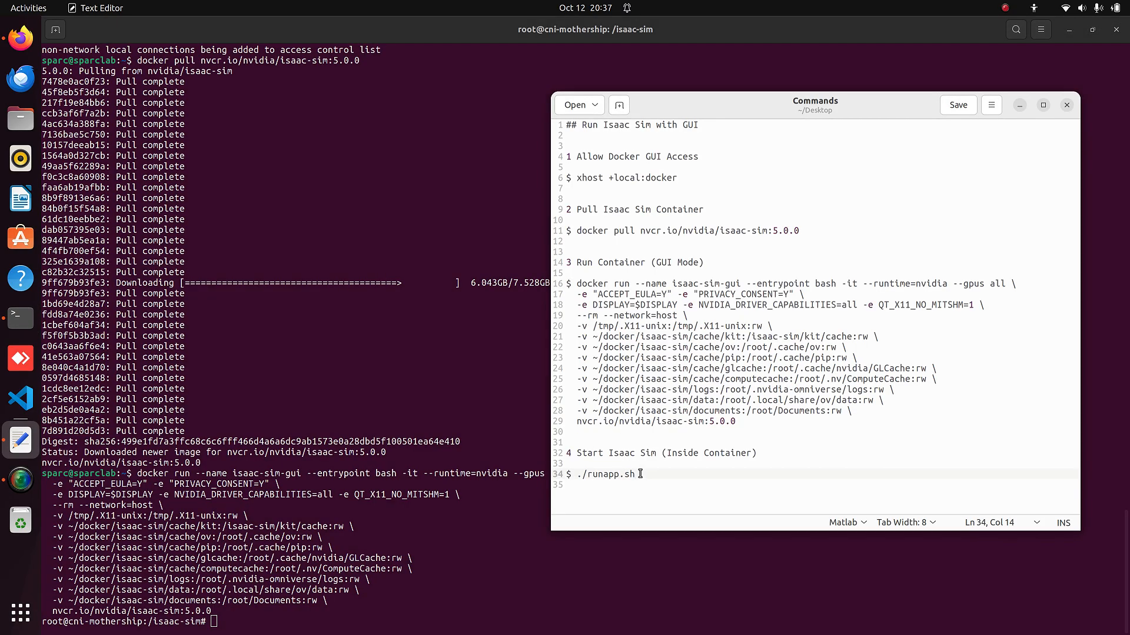
pyautogui.rightClick(605, 475)
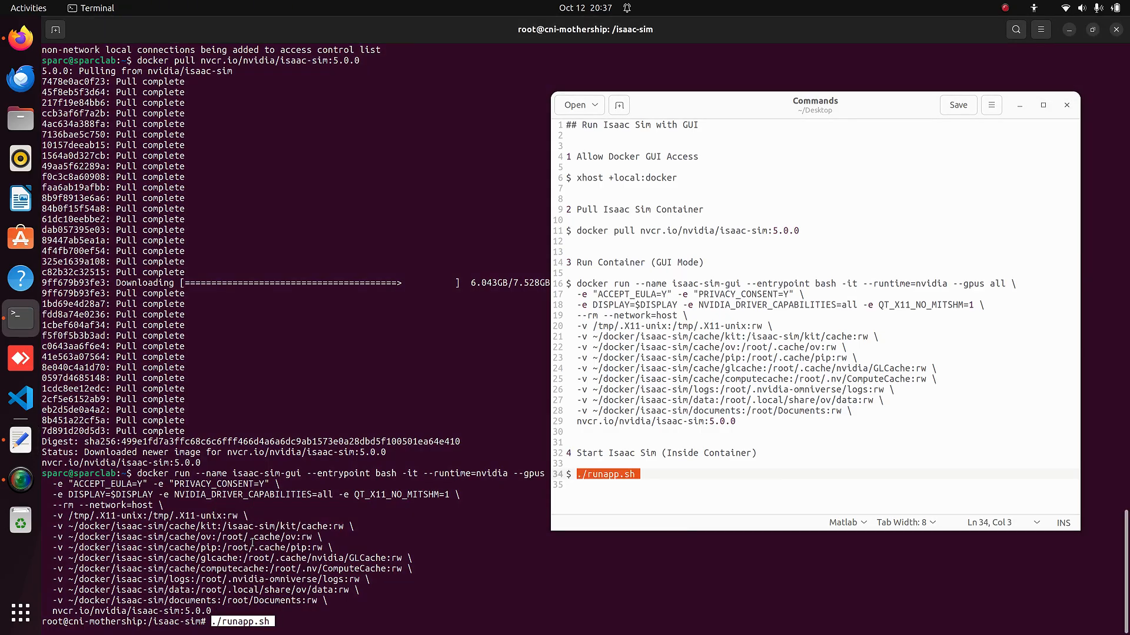
pyautogui.press('Return')
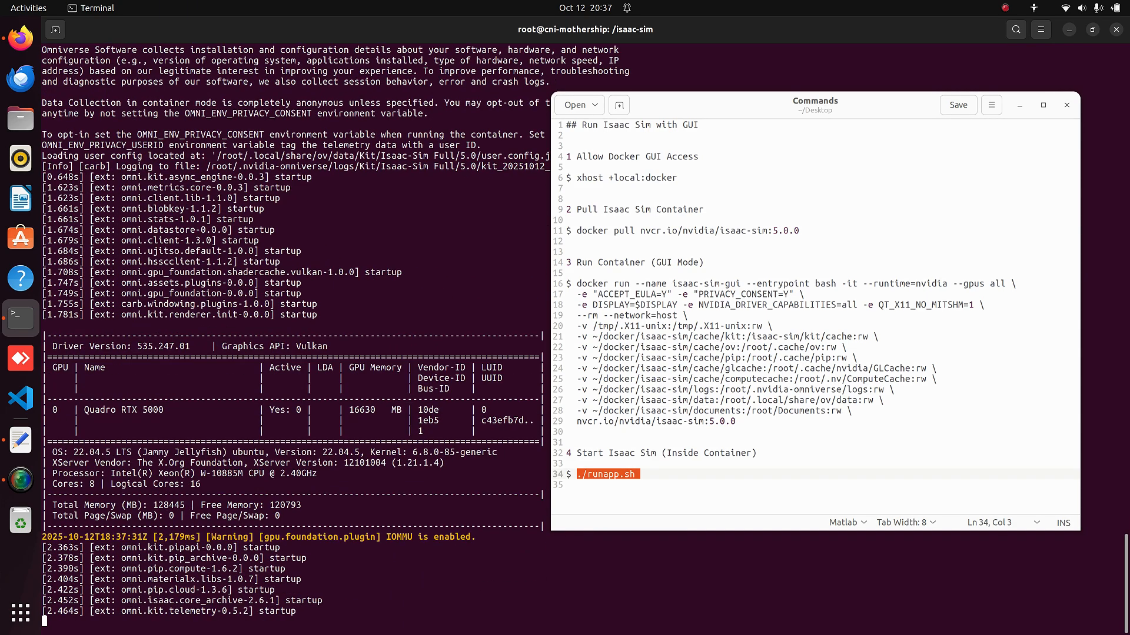
pyautogui.scroll(-3)
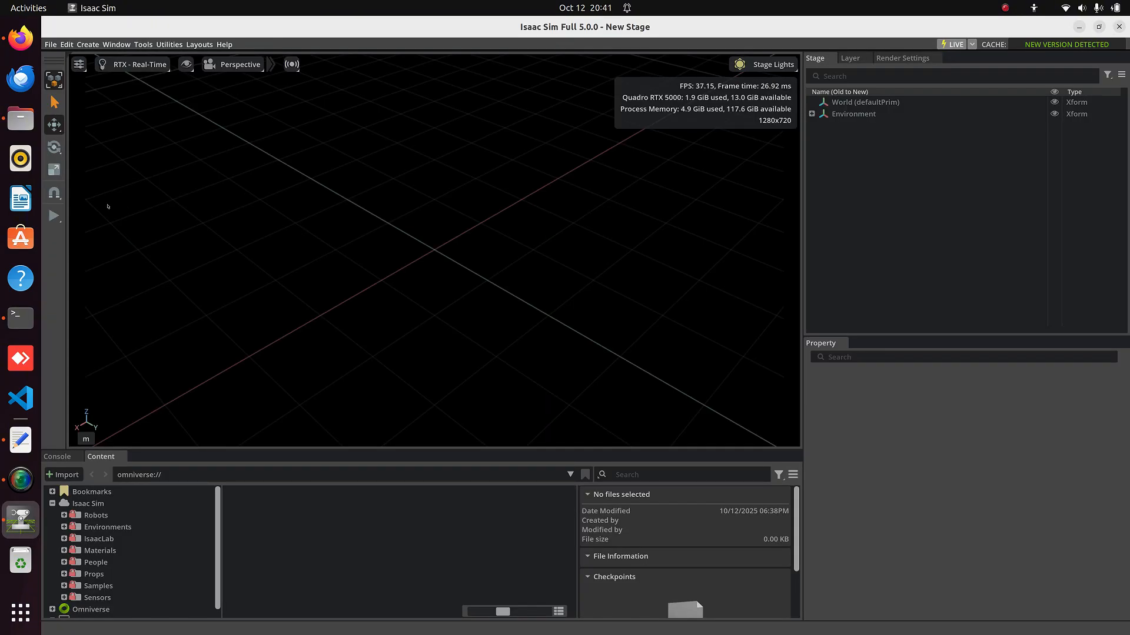
# Create a Cone shape and a Physics Ground Plane under World in the stage.
pyautogui.click(87, 44)
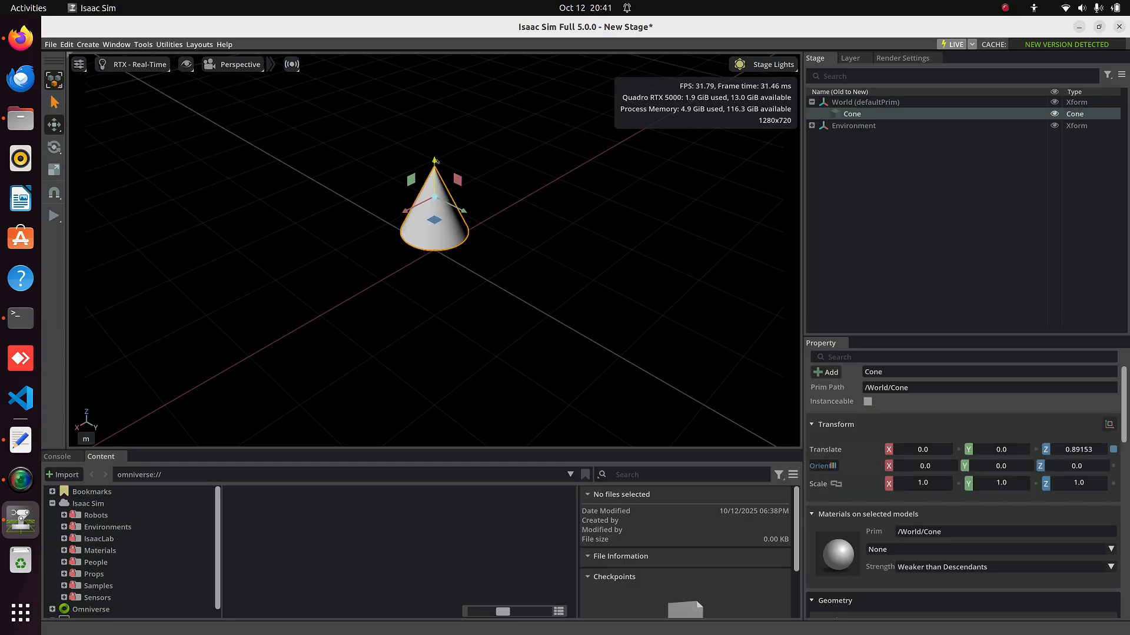
pyautogui.rightClick(851, 114)
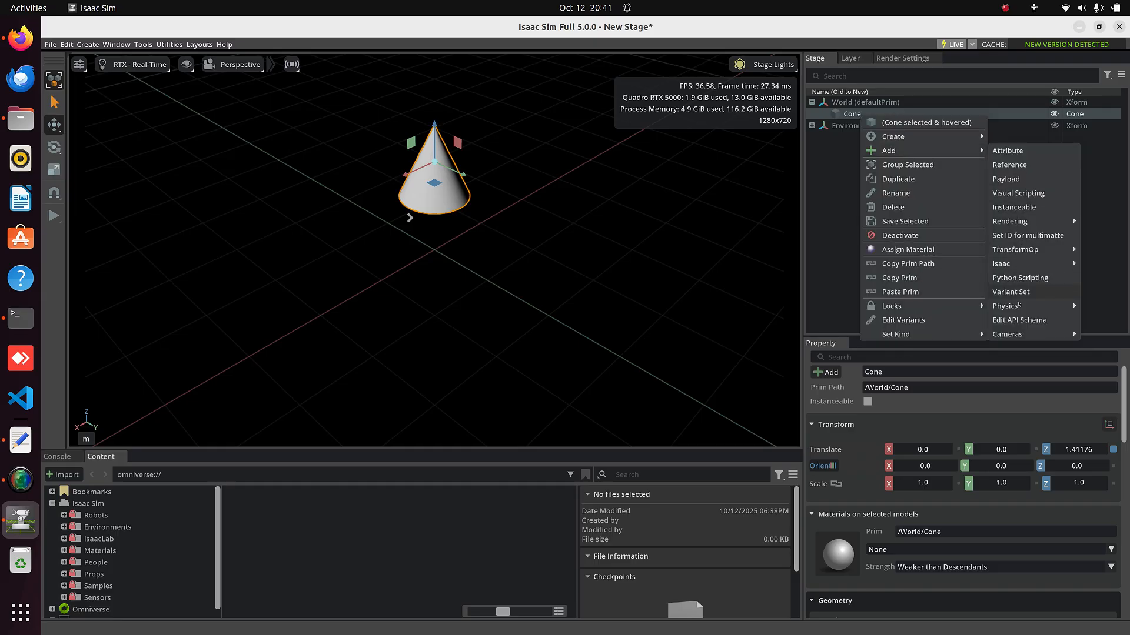
pyautogui.click(820, 247)
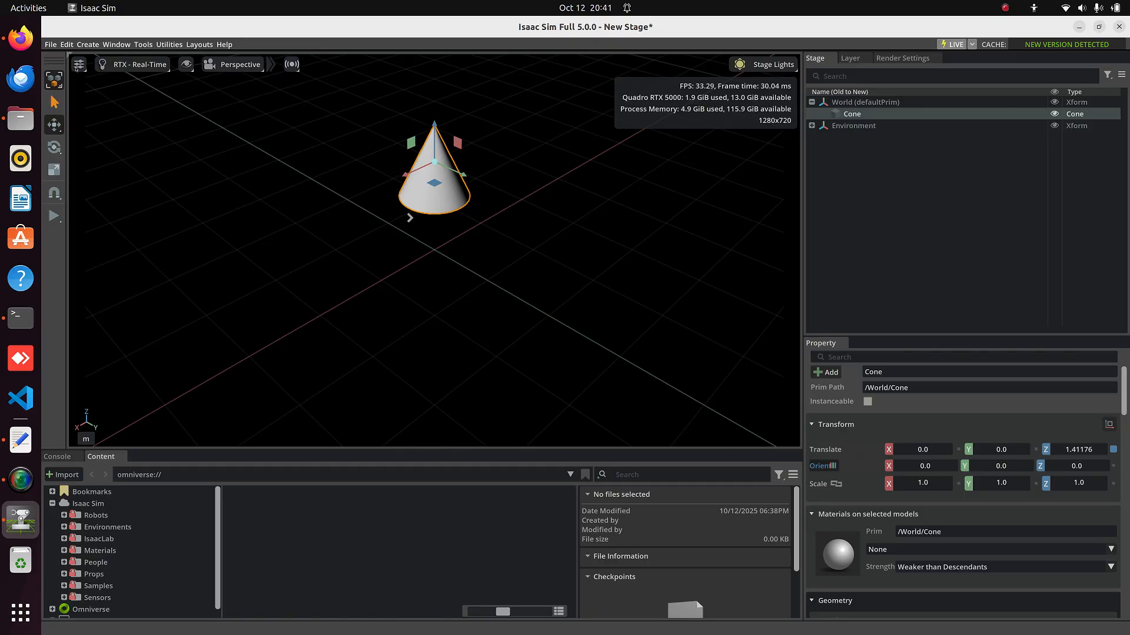
pyautogui.click(113, 200)
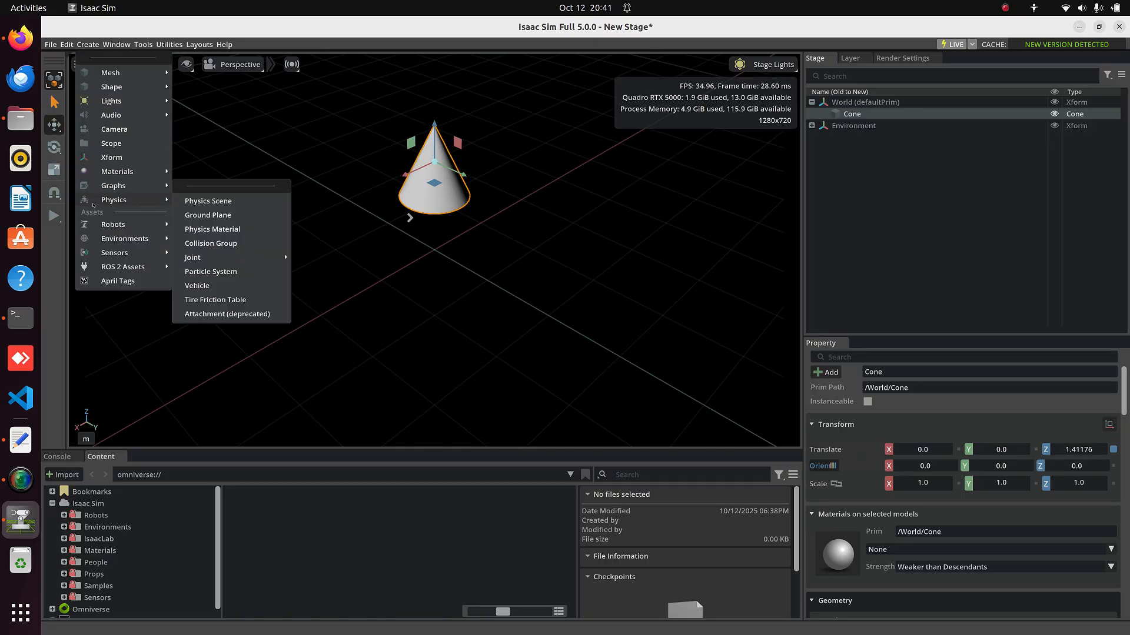
pyautogui.click(207, 215)
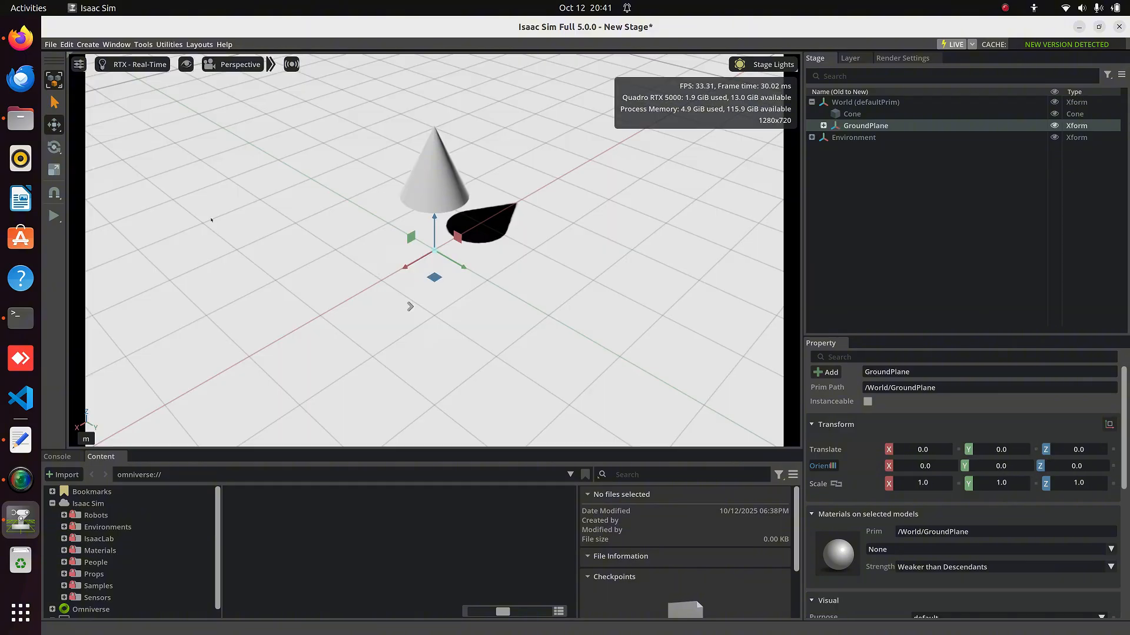